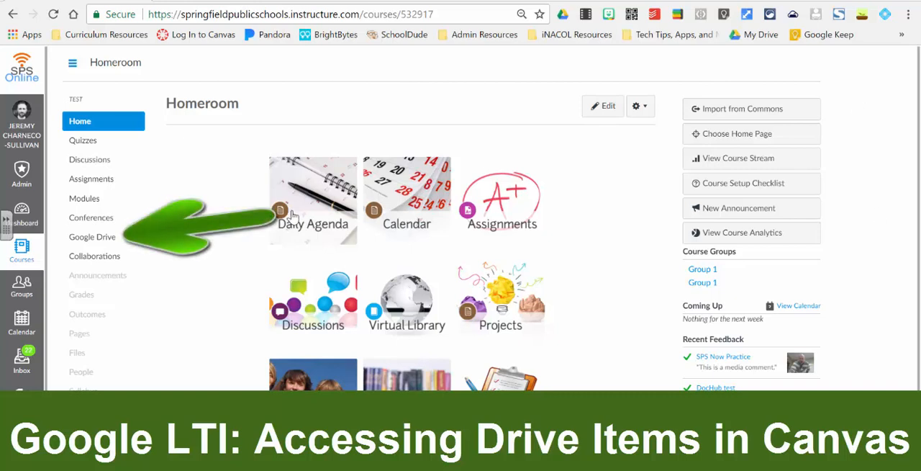
{"action": "mouse_move", "coordinate": [92, 237]}
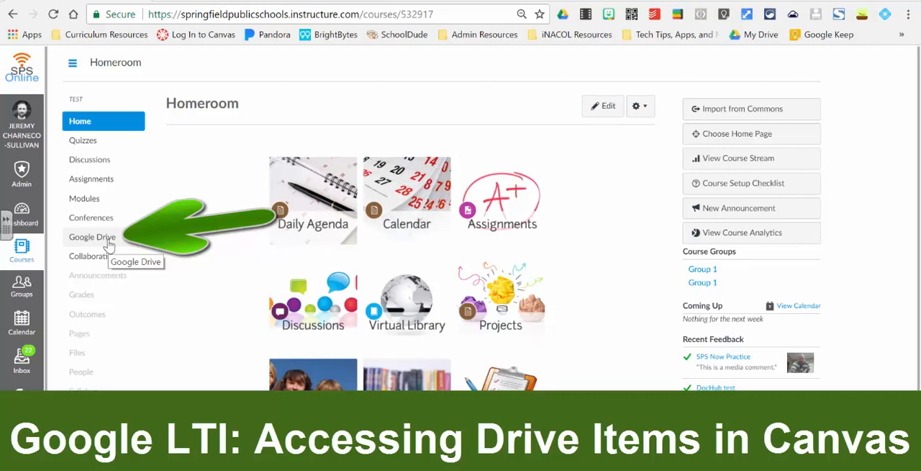
Step: Open the Homeroom course's Google Drive tool from the course navigation
{"action": "left_click", "coordinate": [92, 236]}
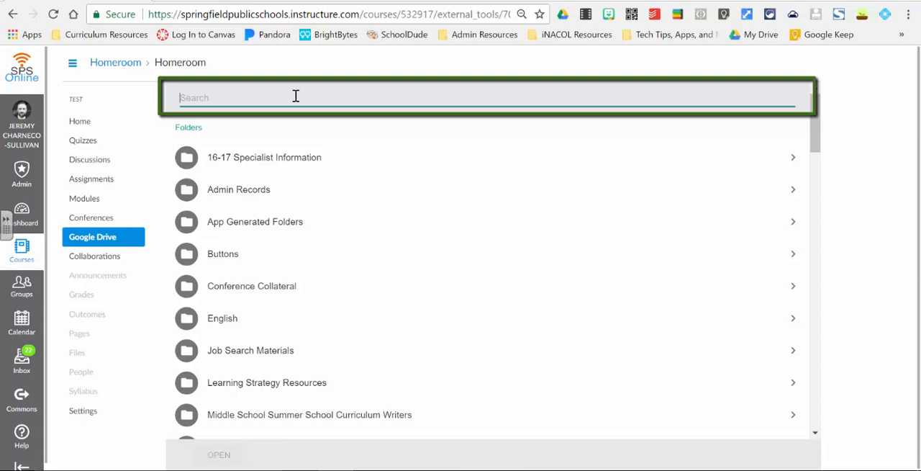
Step: Search Drive for 'canvas logo', select canvas logo.png, then clear the search
{"action": "type", "text": "canvas logo"}
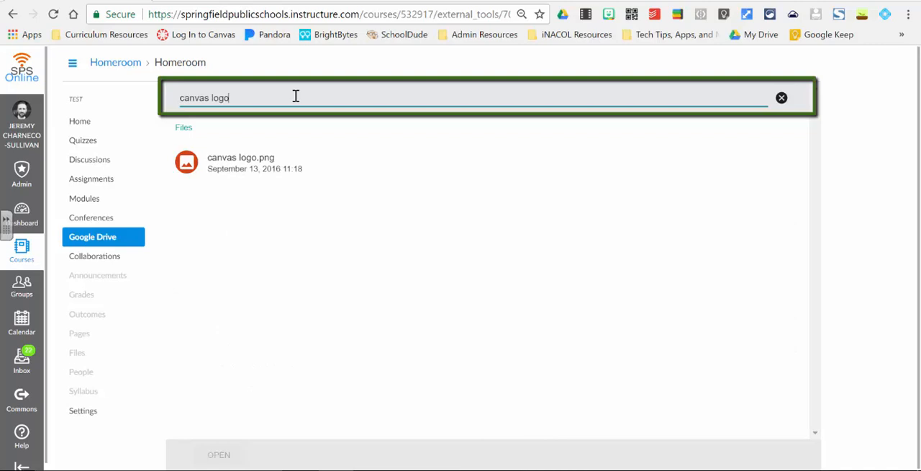
{"action": "left_click", "coordinate": [240, 162]}
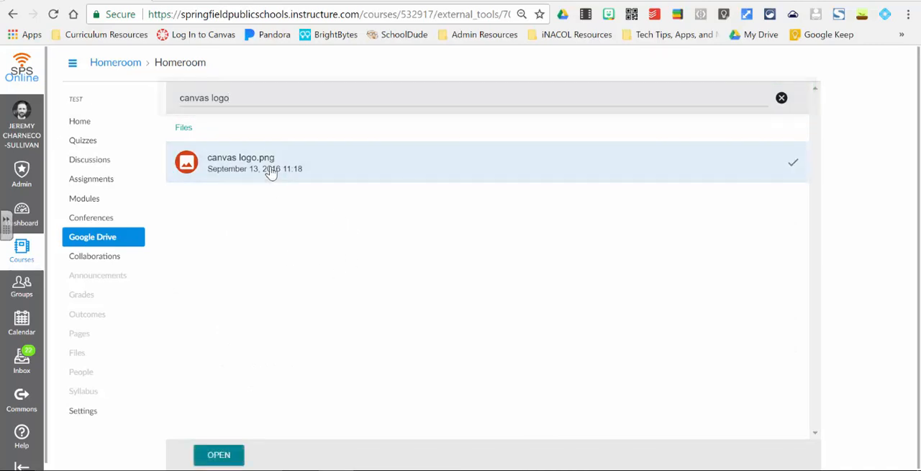
{"action": "left_click", "coordinate": [219, 454]}
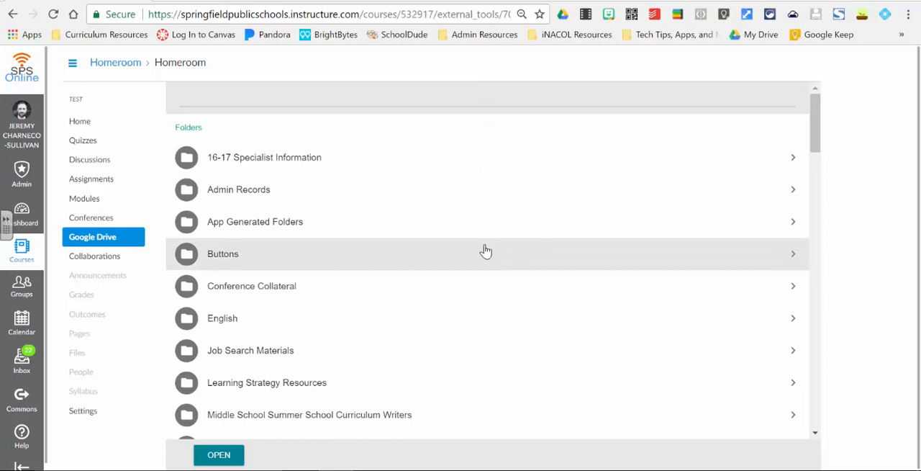
Step: Select the 2016-2017 Resource Breakdown file under Files and open it
{"action": "scroll", "scroll_direction": "down", "scroll_amount": 3}
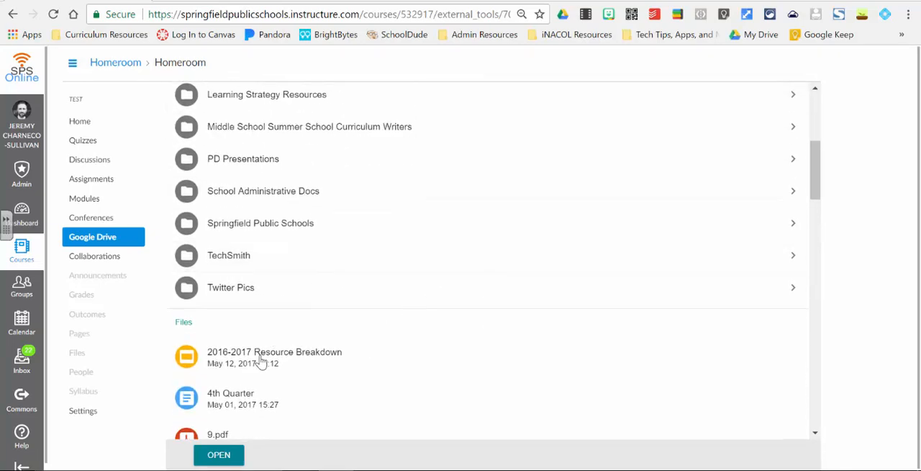
{"action": "left_click", "coordinate": [274, 357]}
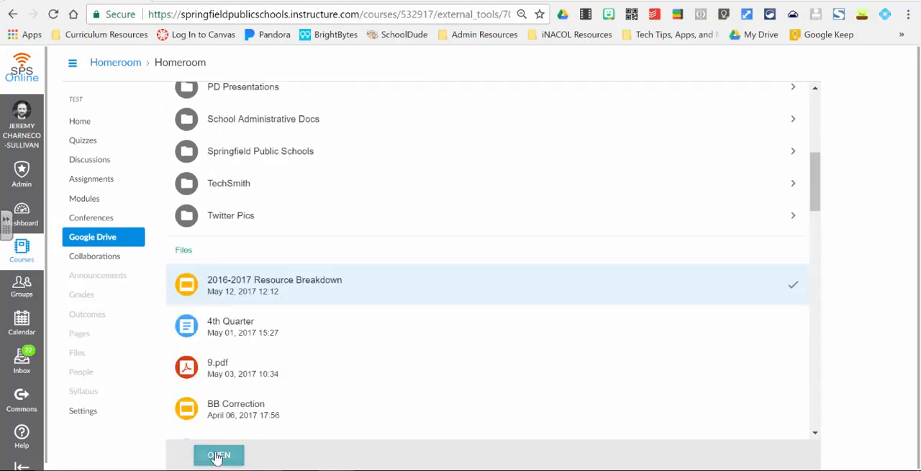
{"action": "mouse_move", "coordinate": [294, 291]}
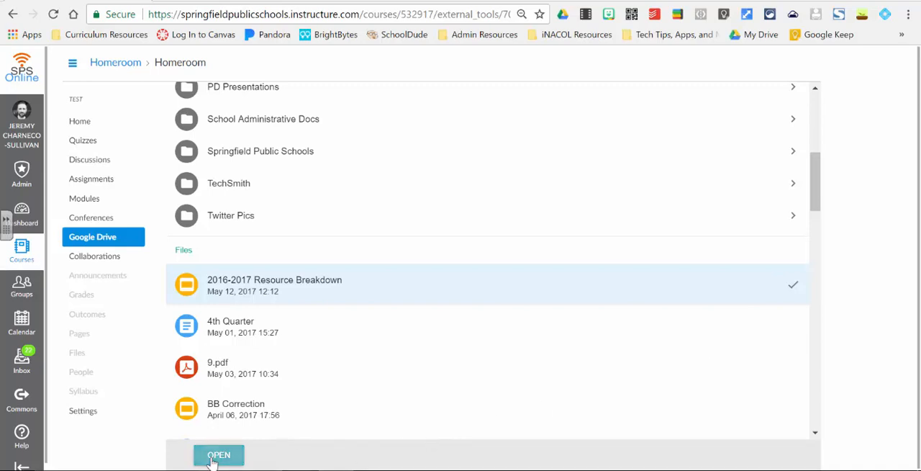
{"action": "left_click", "coordinate": [219, 454]}
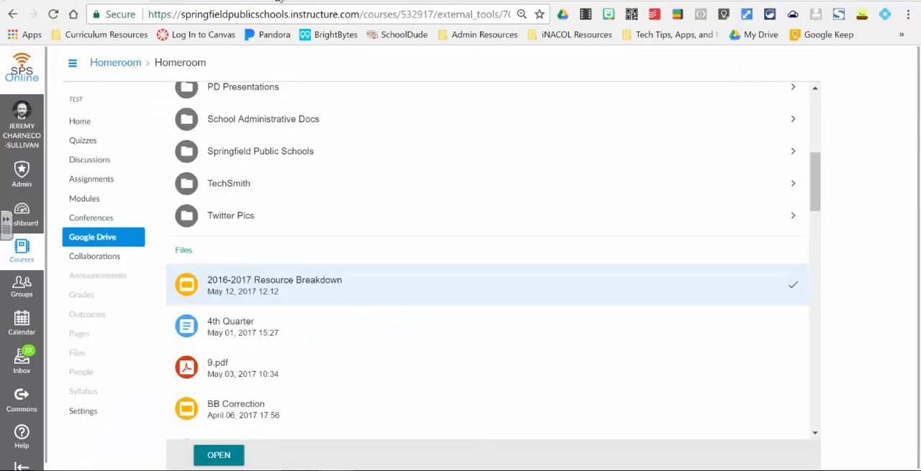
{"action": "mouse_move", "coordinate": [671, 272]}
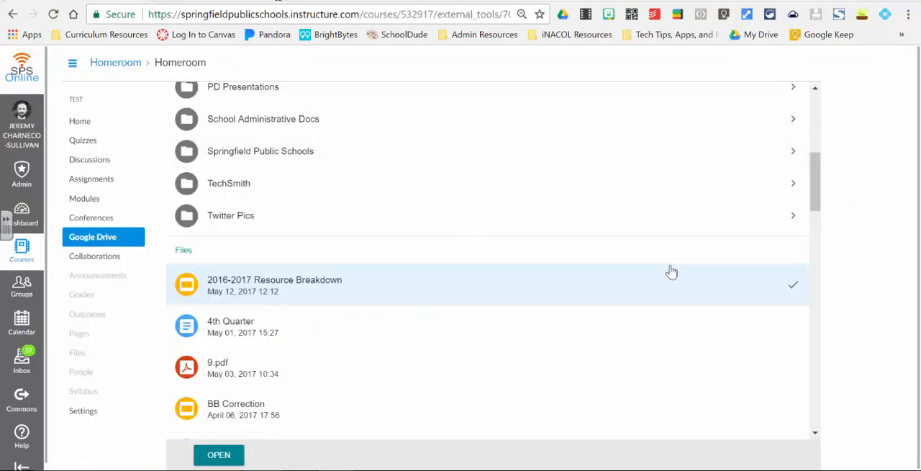
{"action": "scroll", "scroll_direction": "up", "scroll_amount": 3}
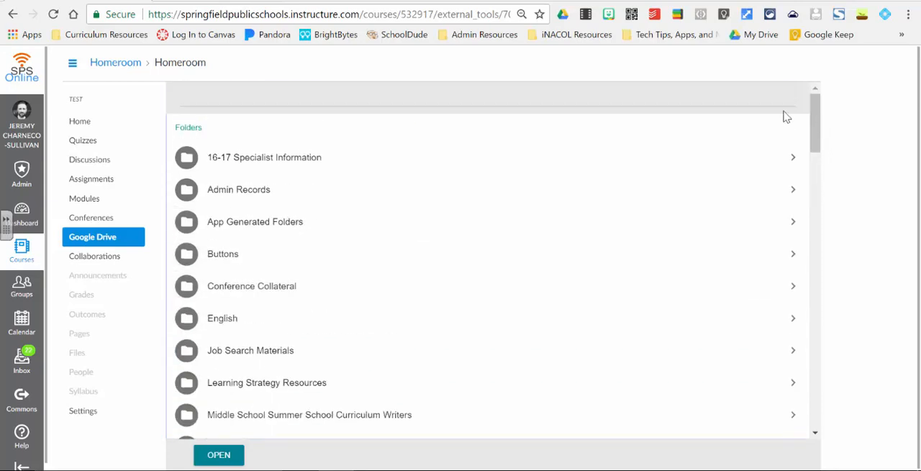
{"action": "mouse_move", "coordinate": [294, 121]}
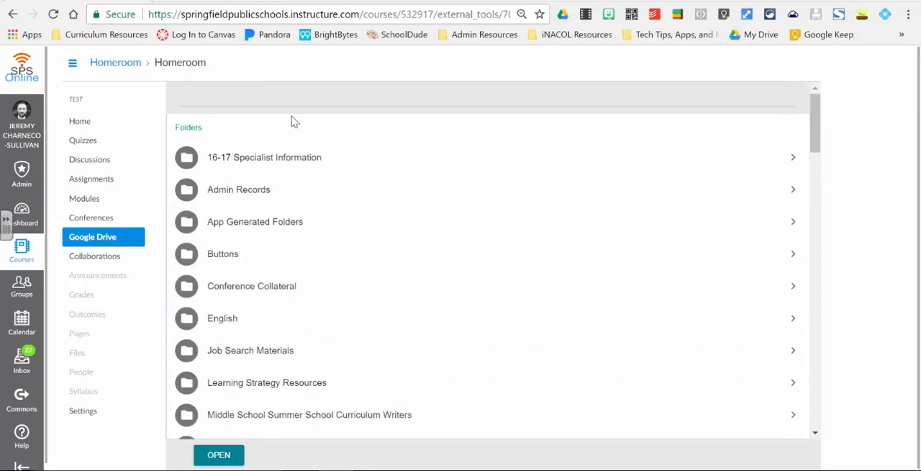